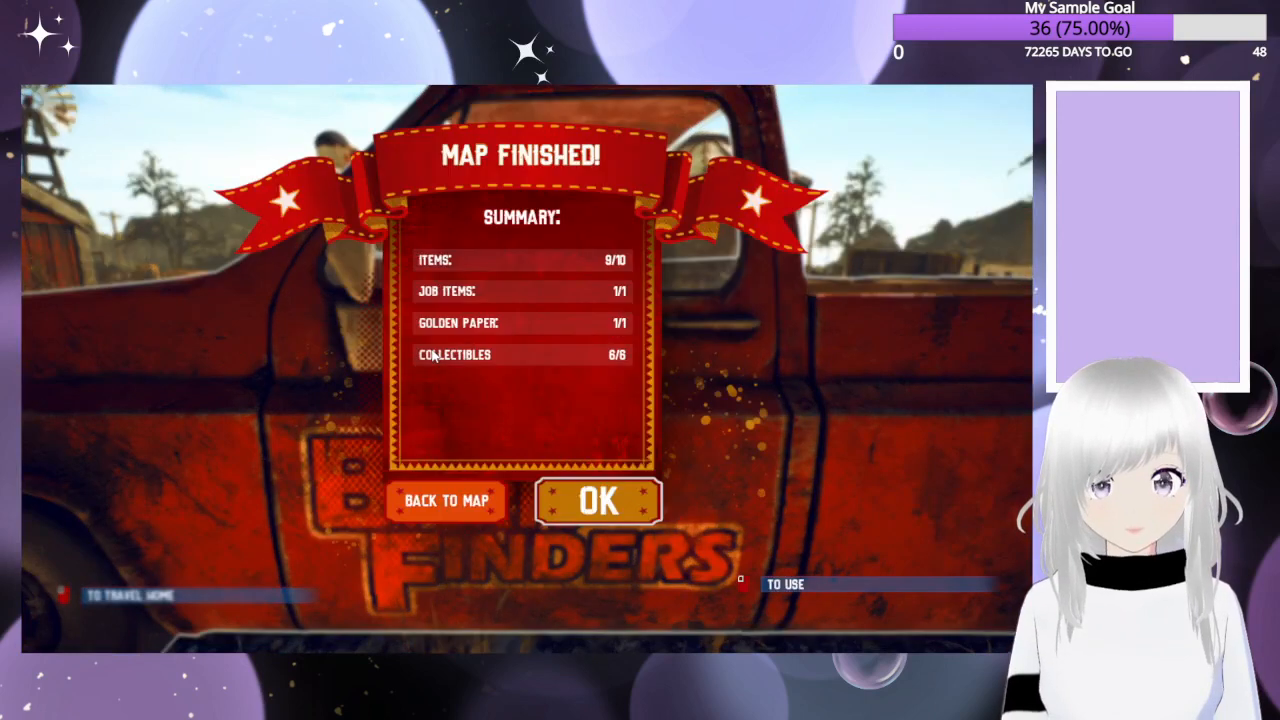
mouse_move(665, 268)
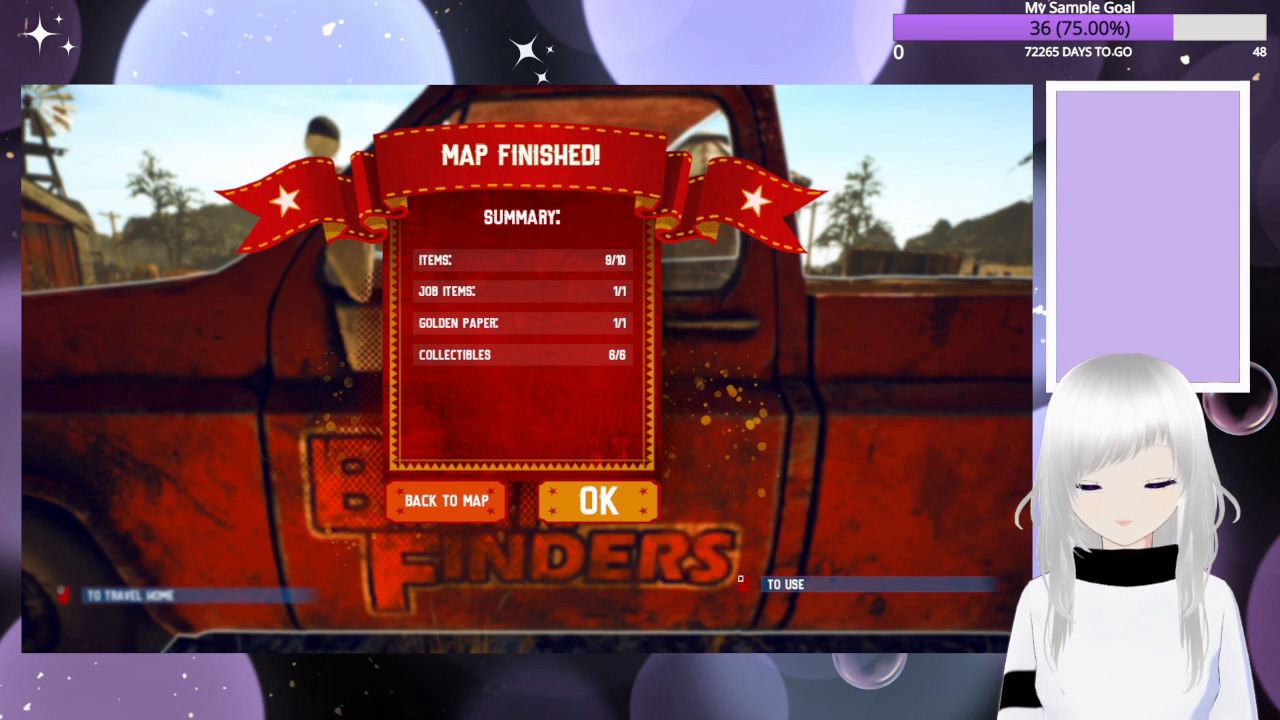
- Accept the map summary, move all car items into storage, and read Butch's job email
left_click(597, 501)
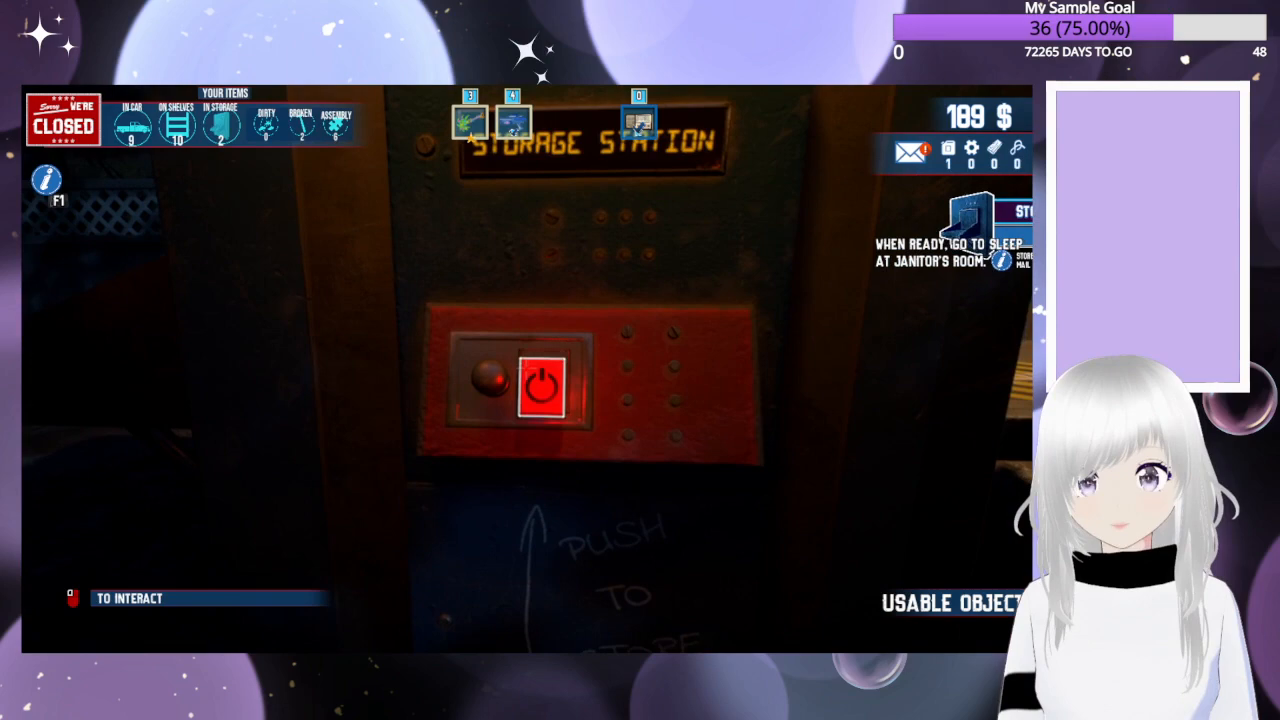
left_click(540, 388)
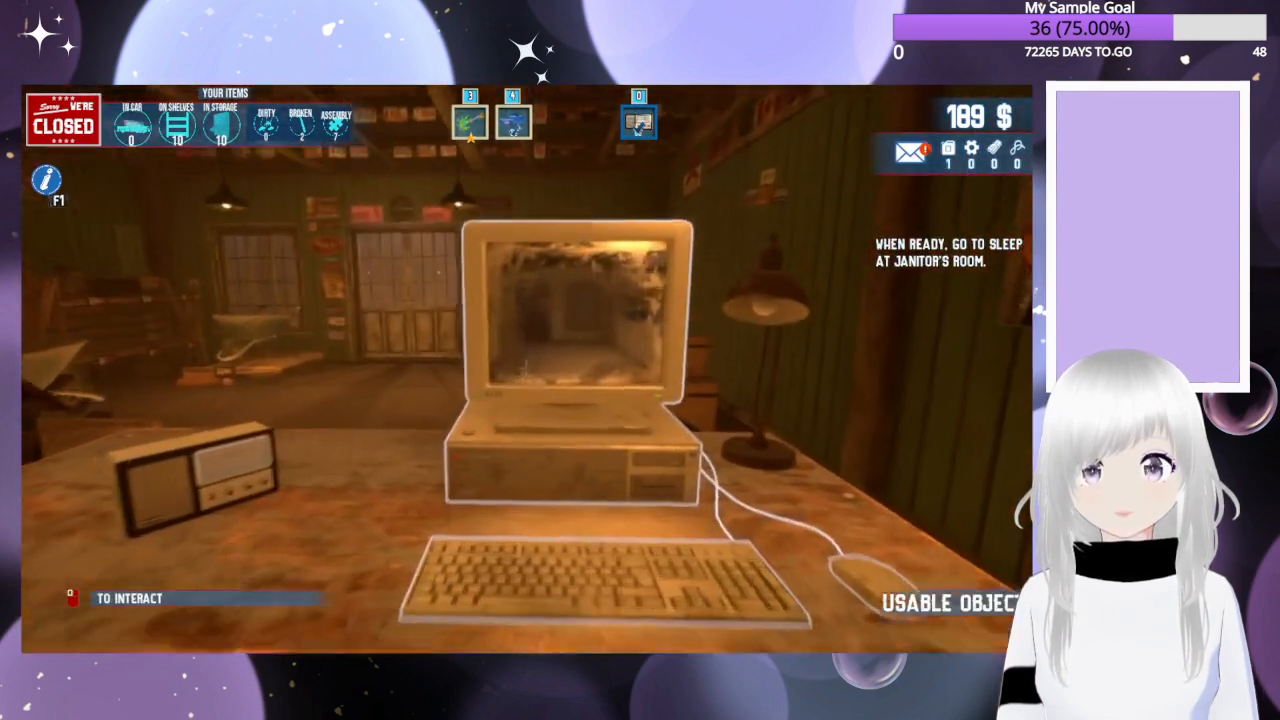
left_click(570, 350)
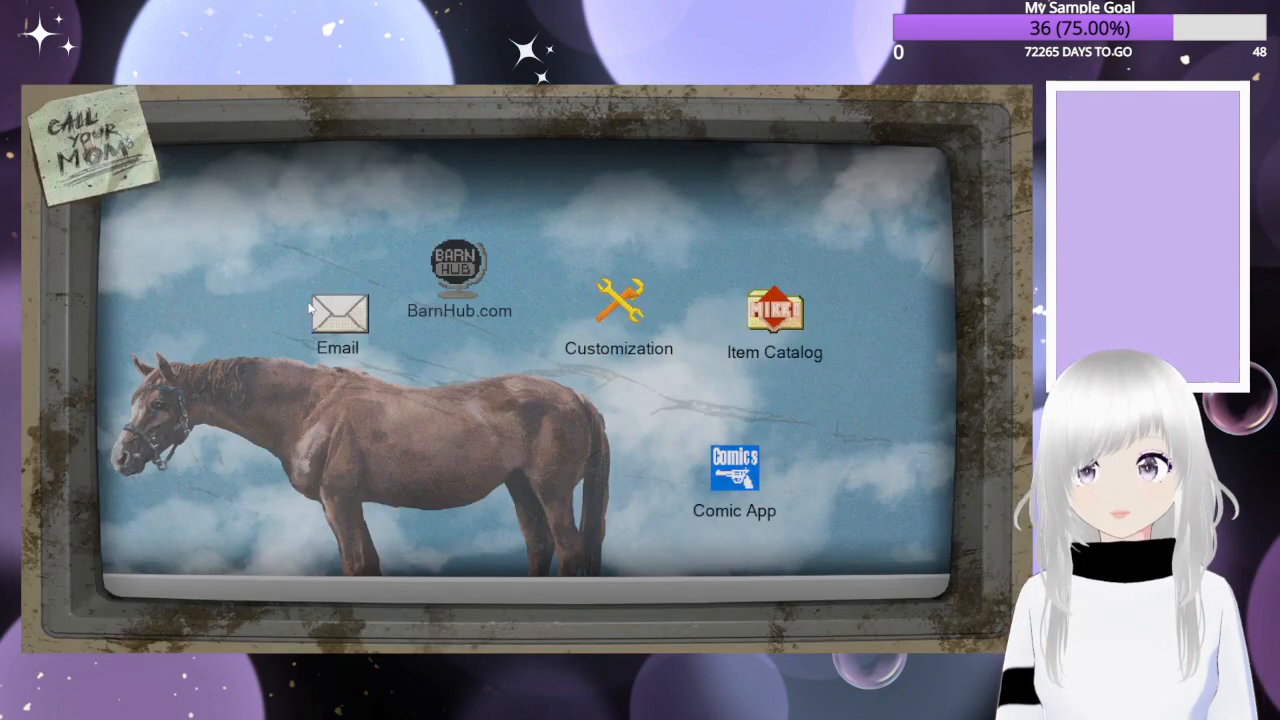
left_click(338, 312)
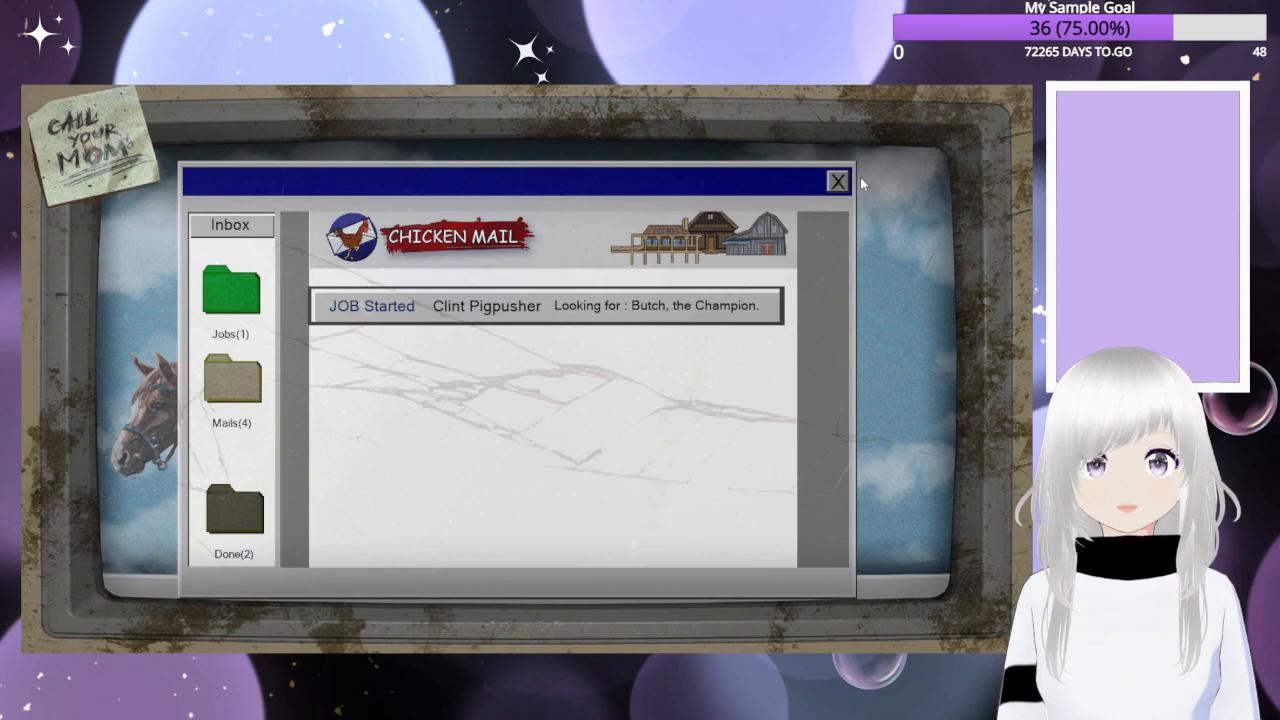
left_click(837, 181)
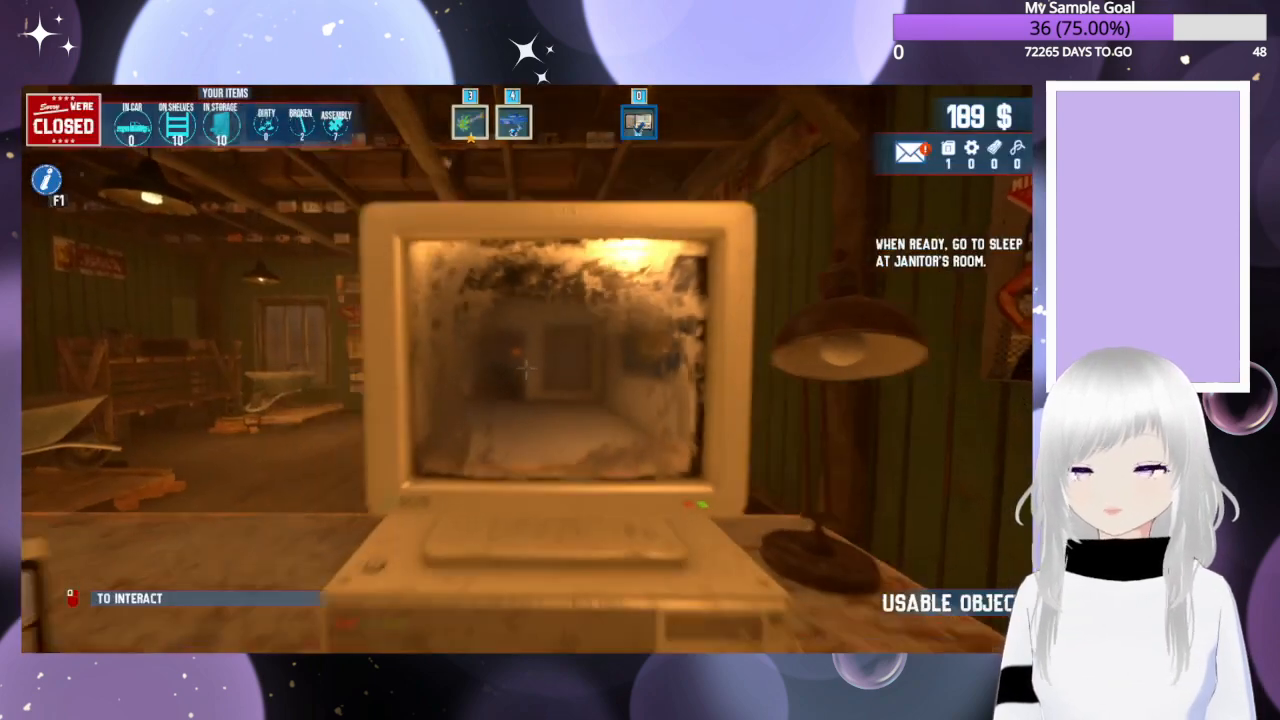